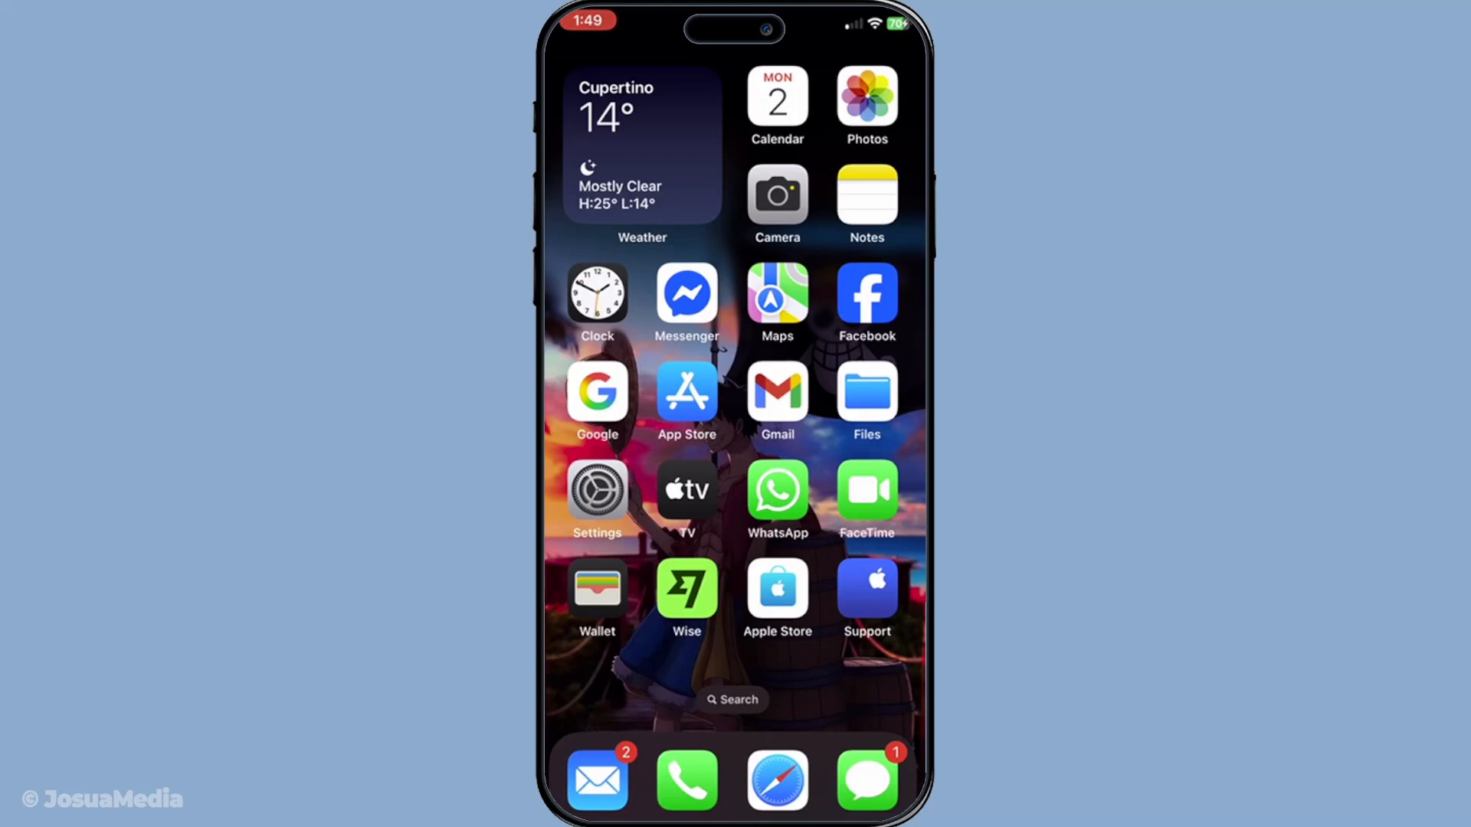
Launch the Settings app from the Home Screen
left_click(597, 493)
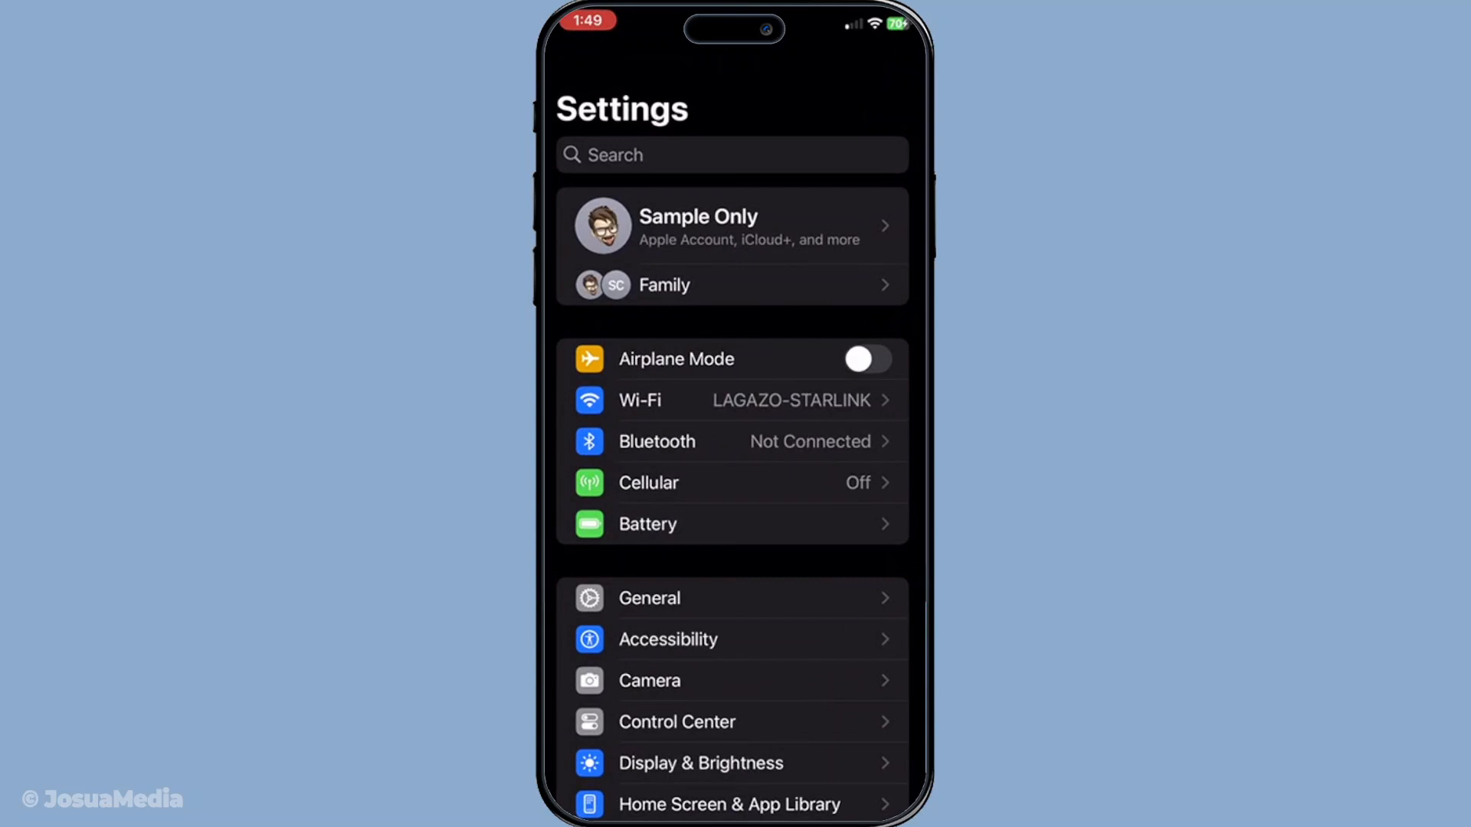
Go to the Apple Account's Account Settings page, currently on the Philippines region
left_click(698, 226)
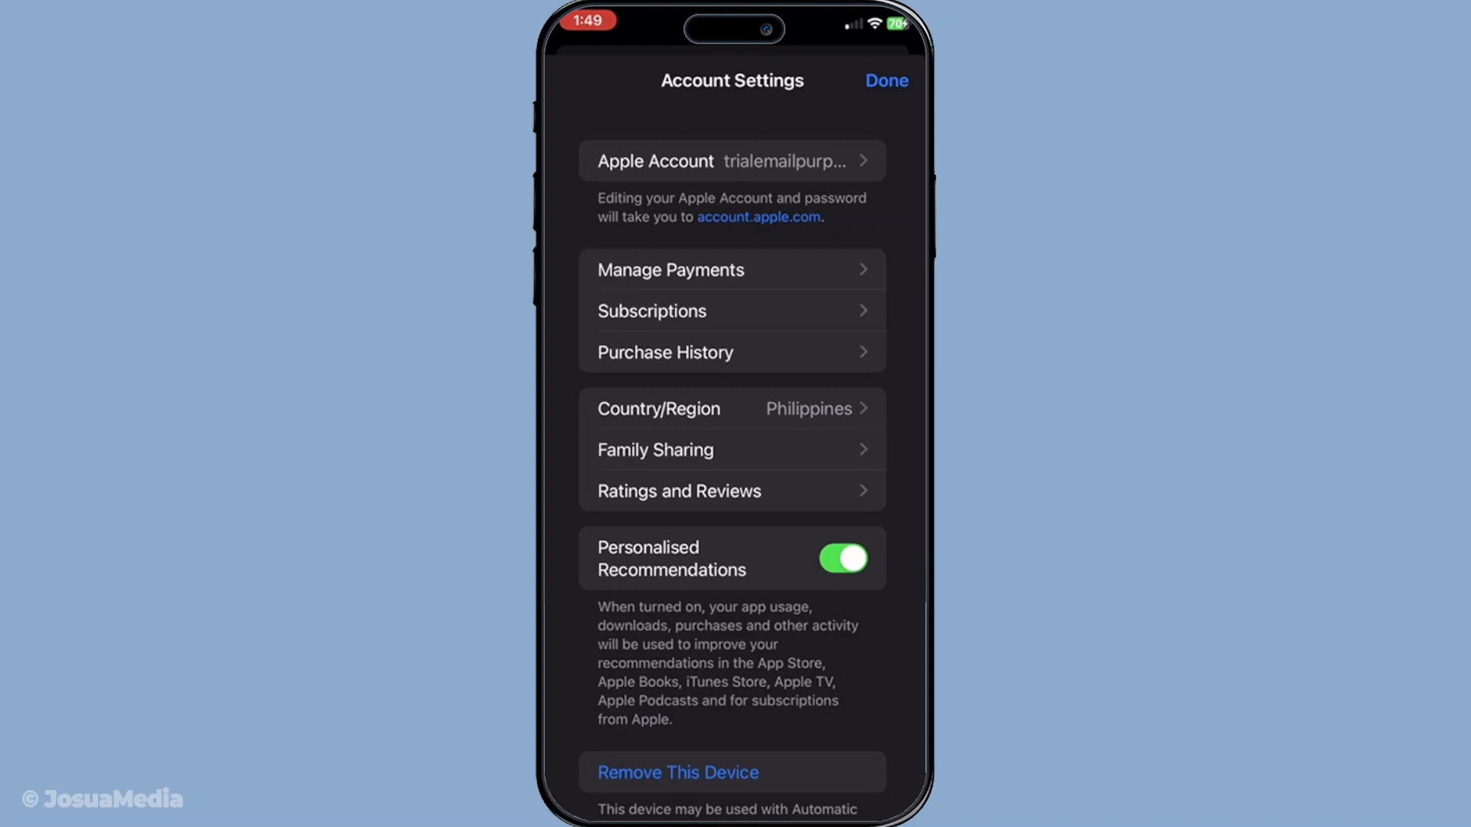
Choose to change the account's country or region, bringing up the pre-change notice
left_click(885, 81)
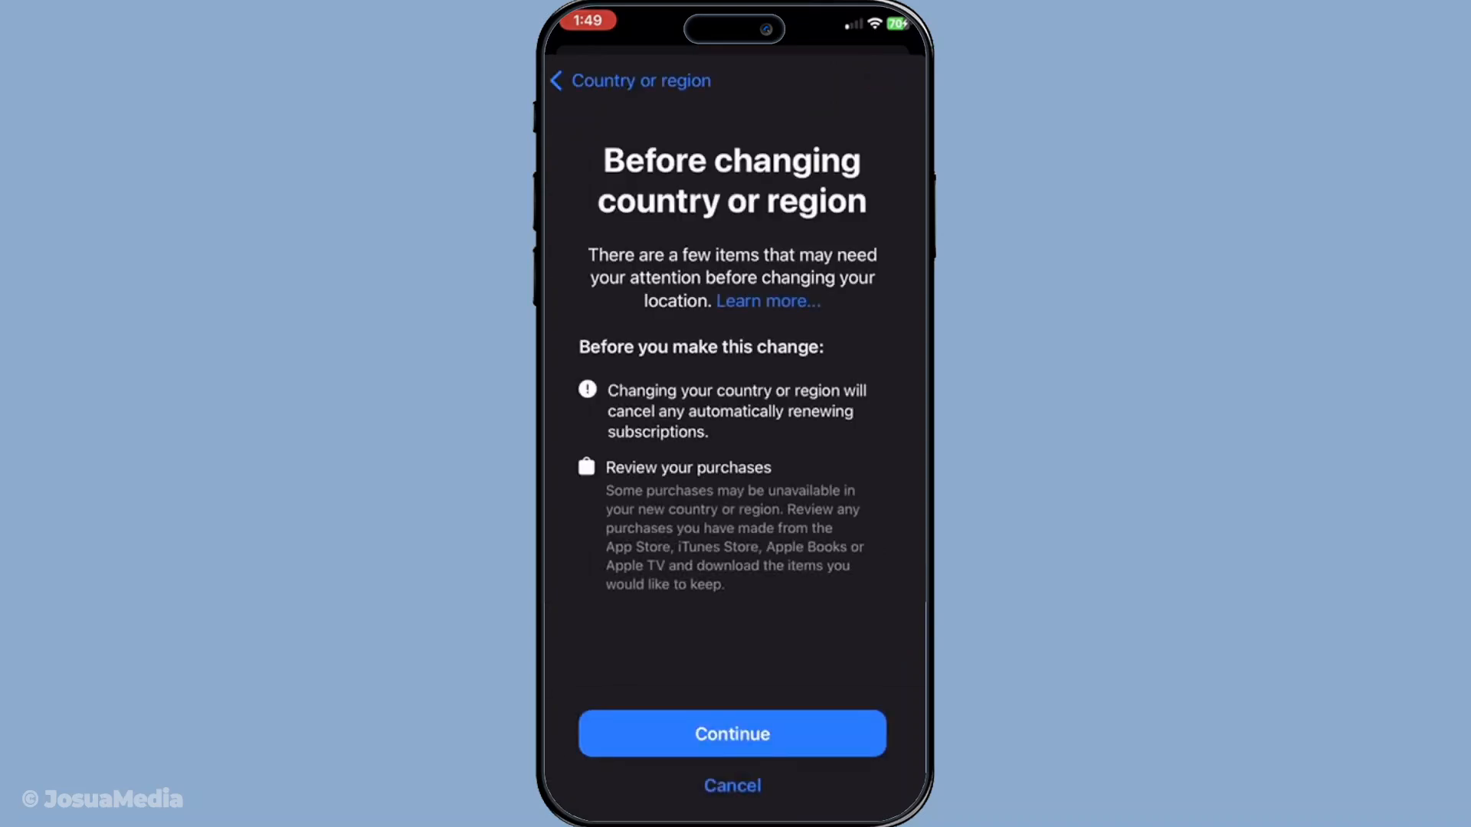
Continue past the subscription and purchase warnings to the new region's terms
left_click(731, 734)
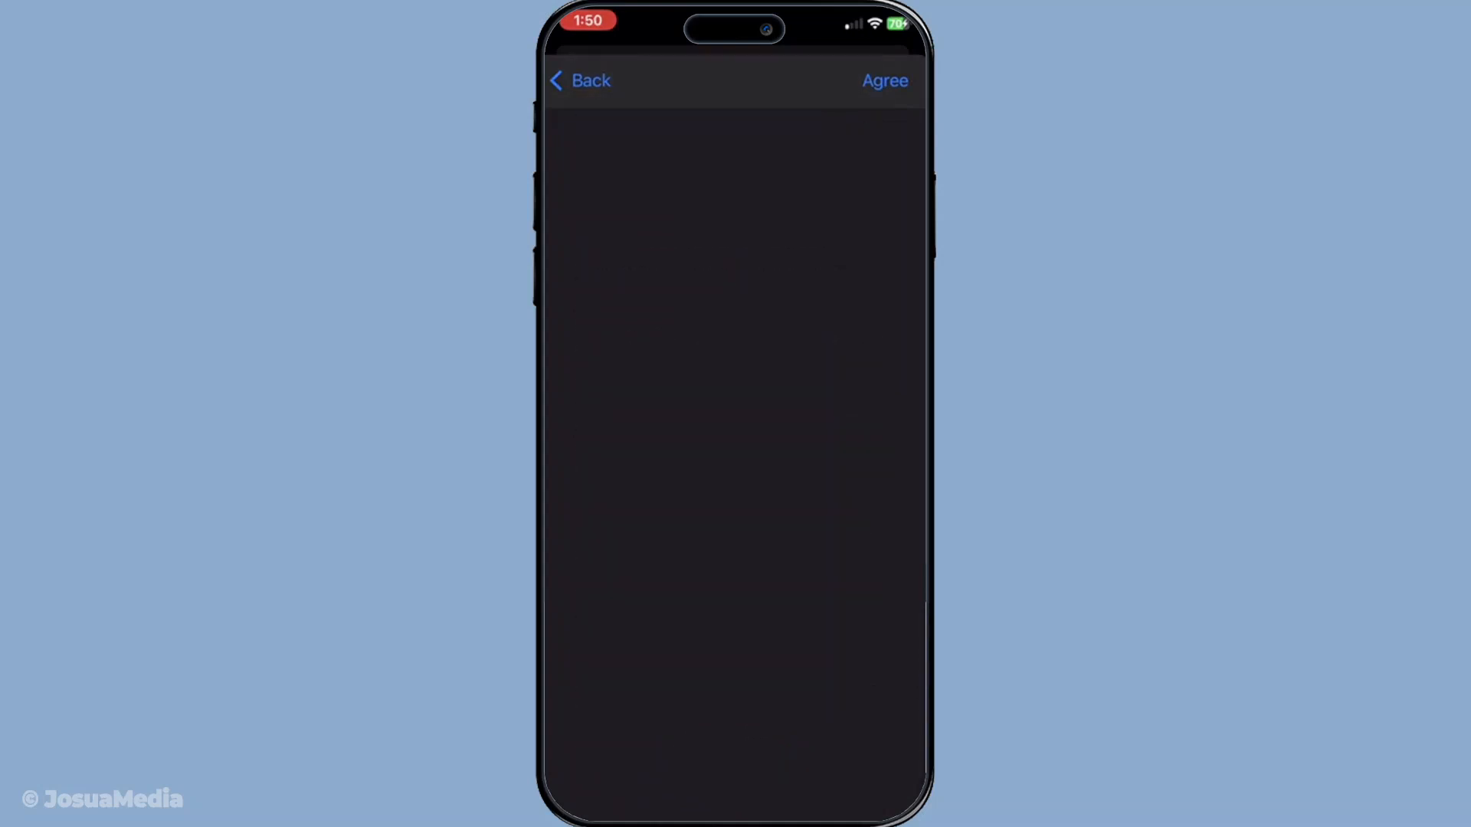
Agree to the Terms and Conditions to reach the Japan Add Payment form
left_click(883, 81)
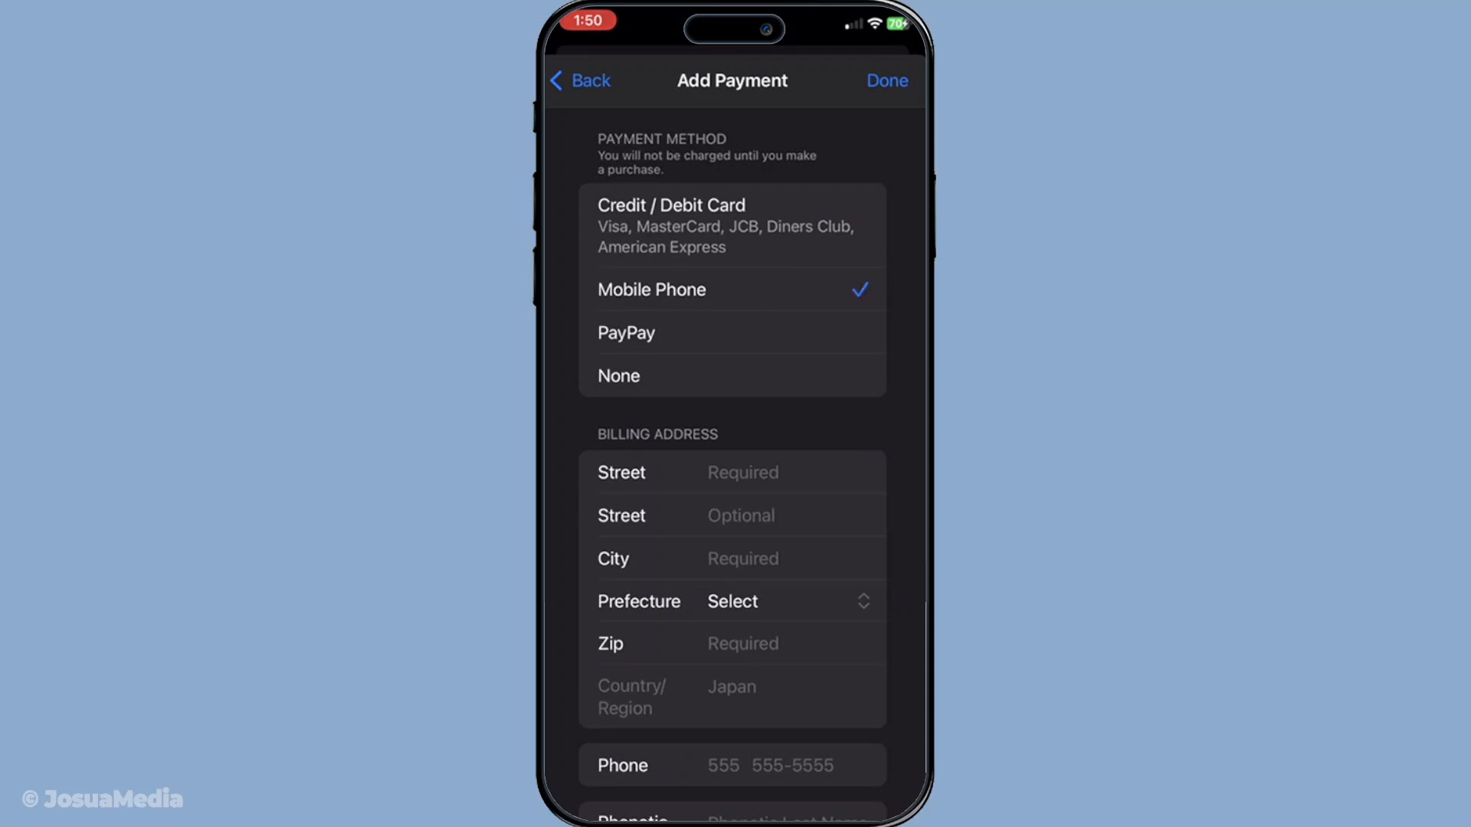
scroll("down", 3)
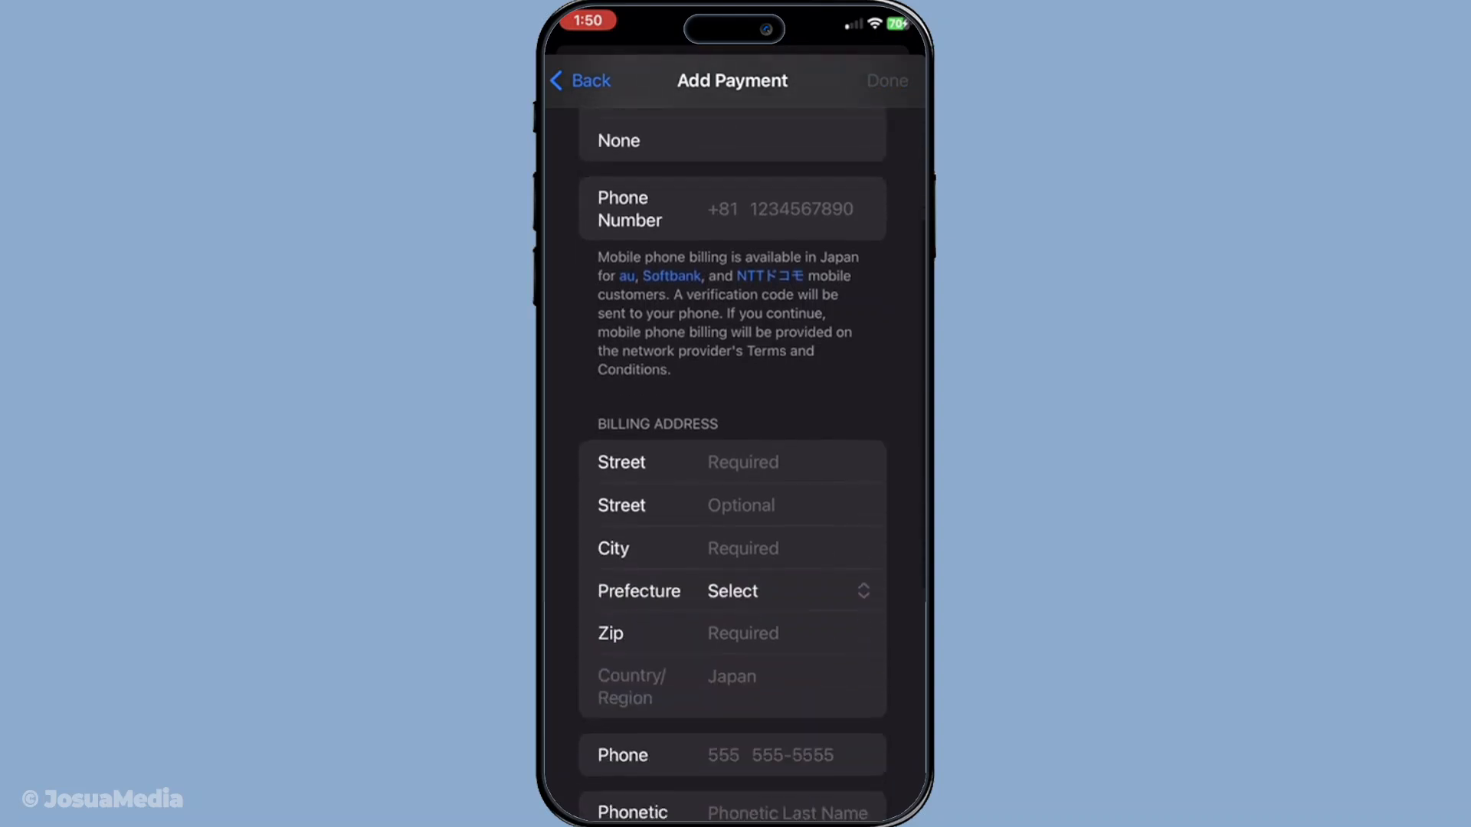
scroll("down", 3)
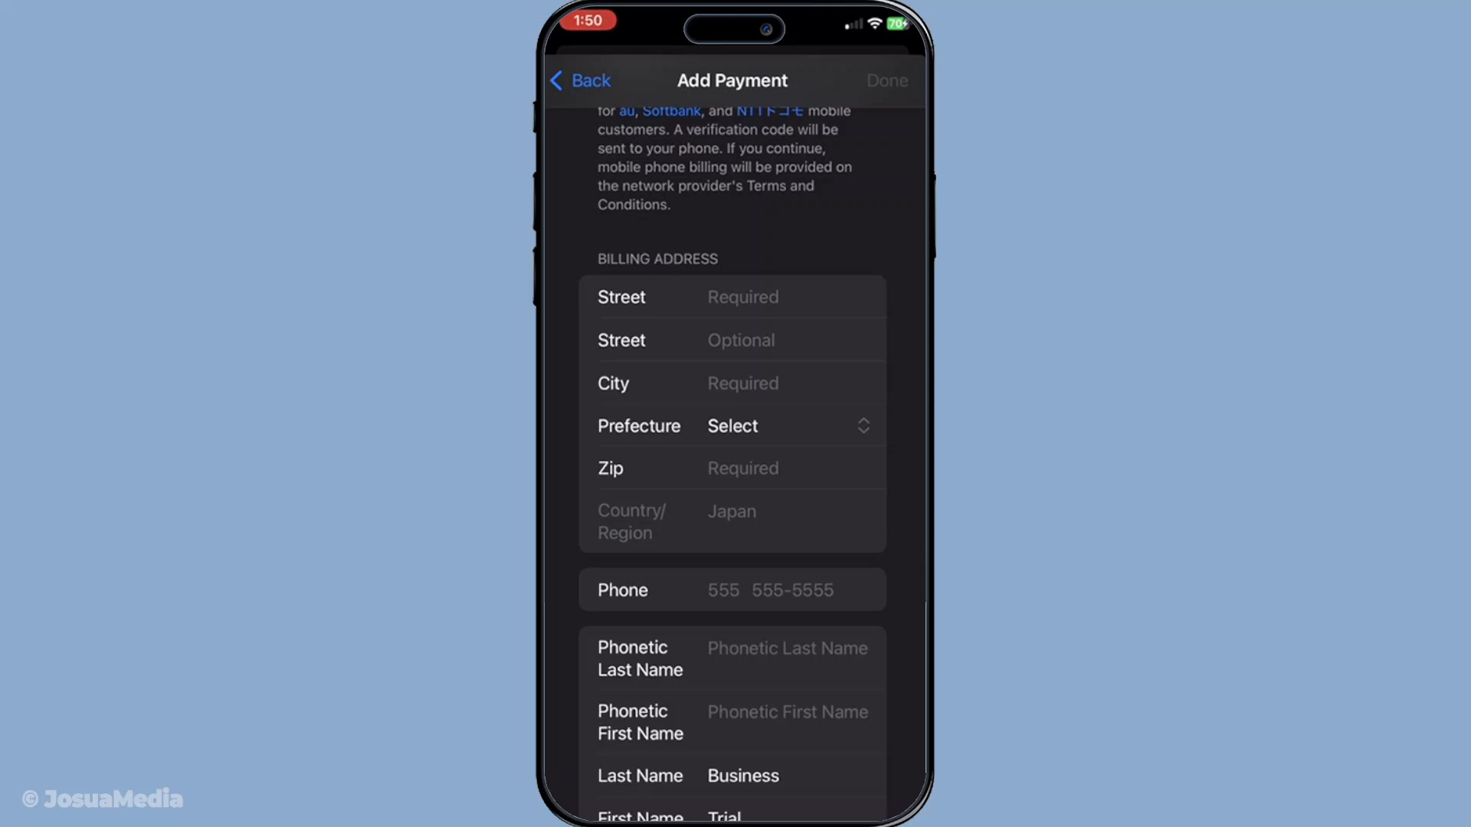
scroll("down", 3)
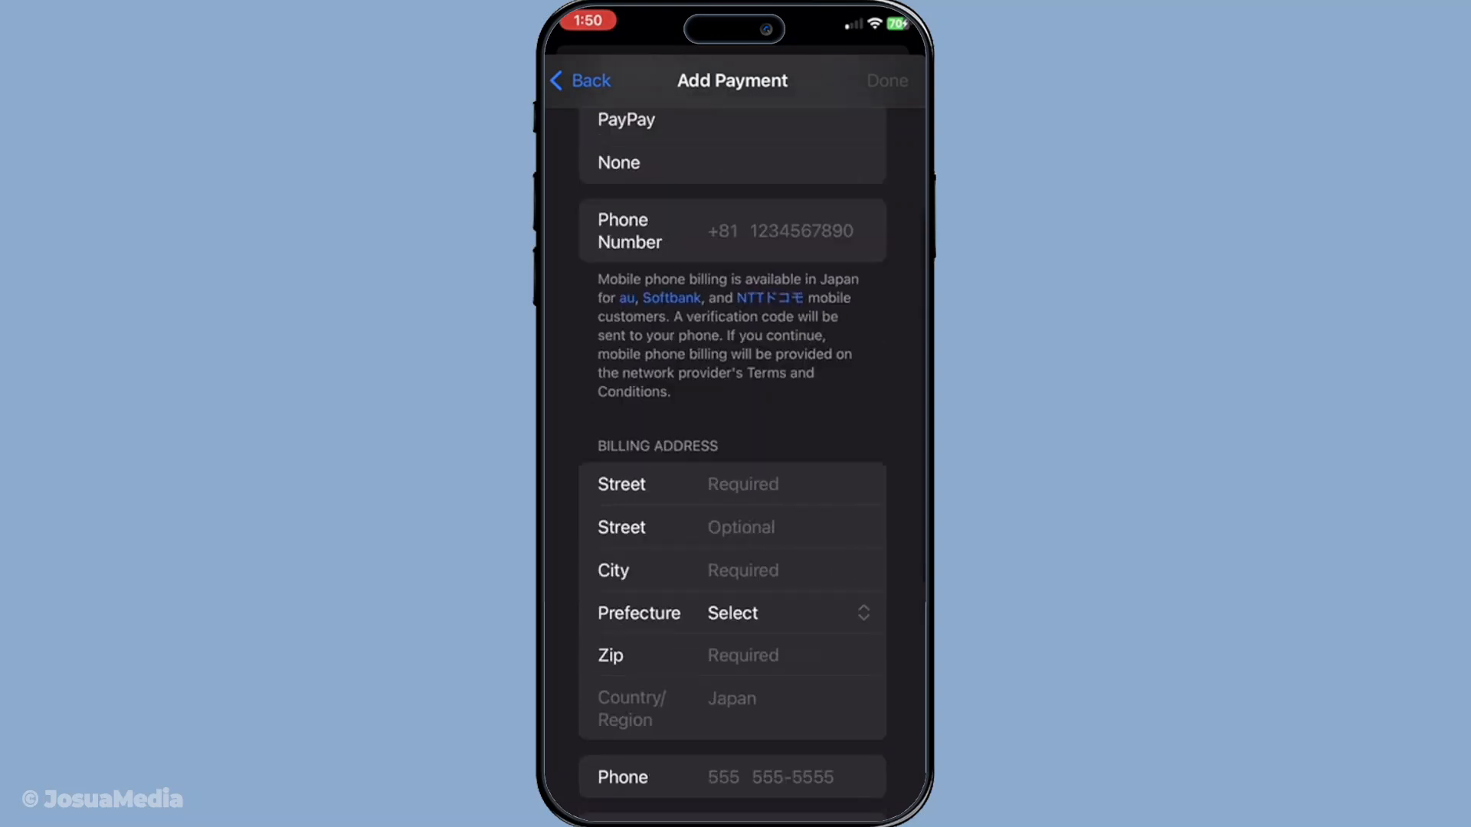
scroll("down", 3)
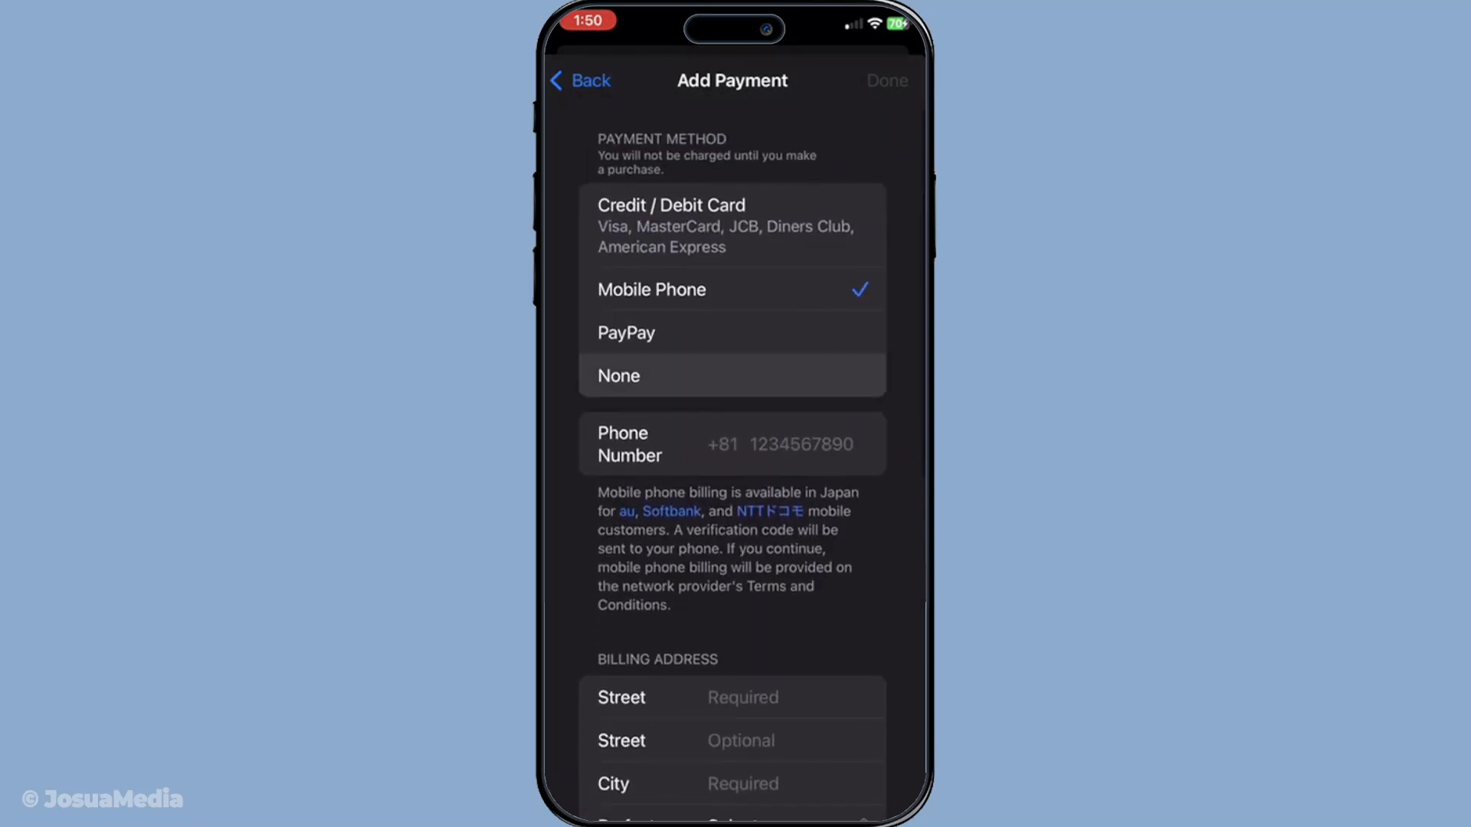